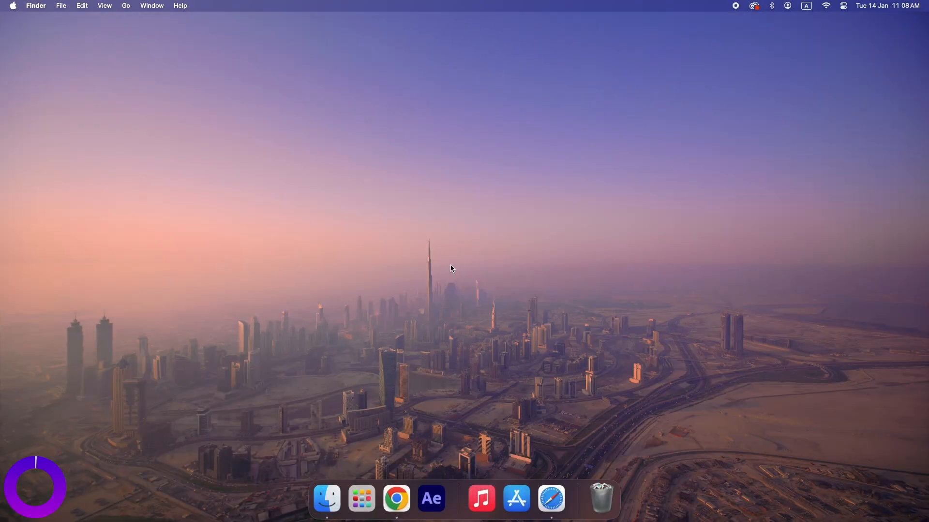
pyautogui.moveTo(529, 350)
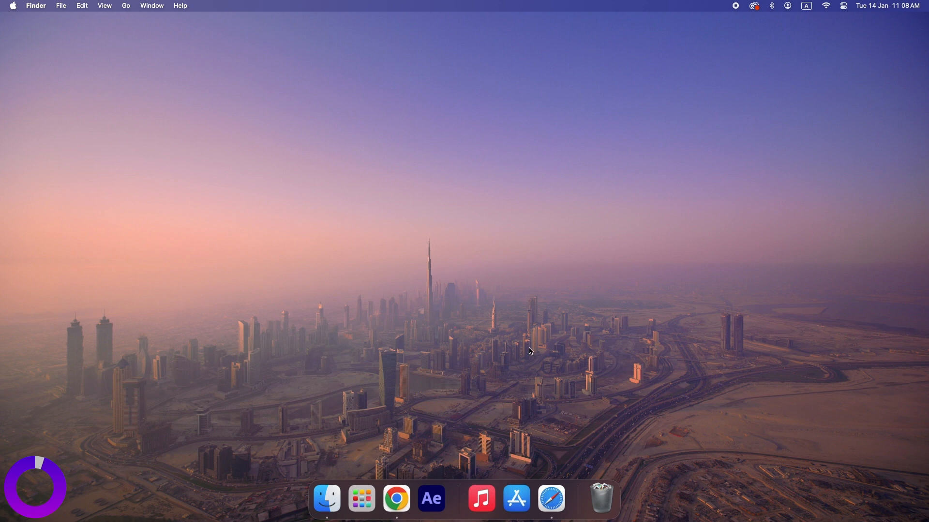
# - Launch Safari and open Privacy settings to Manage Website Data
pyautogui.click(551, 498)
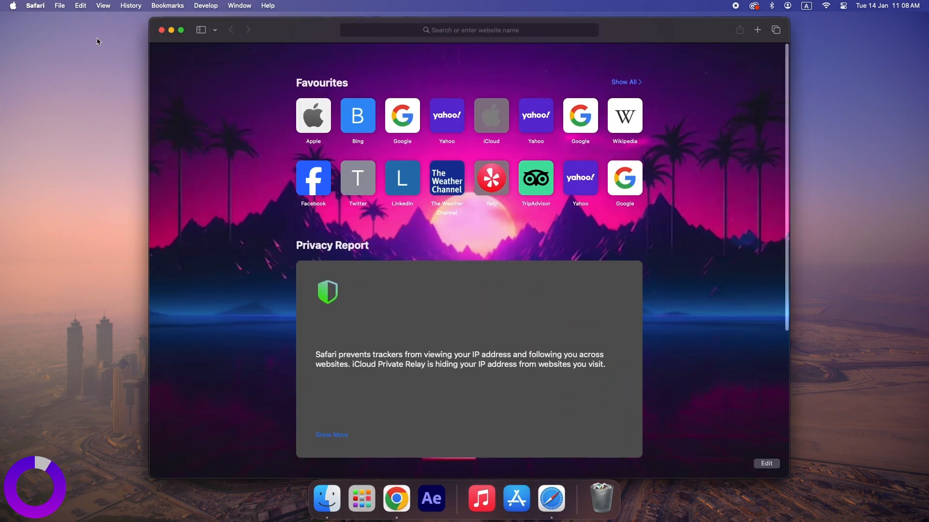
pyautogui.click(35, 5)
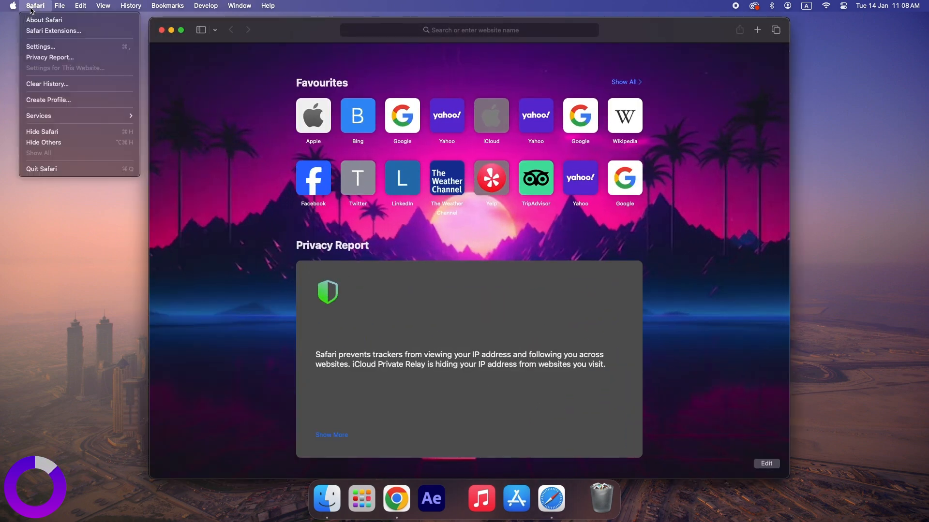
pyautogui.click(40, 47)
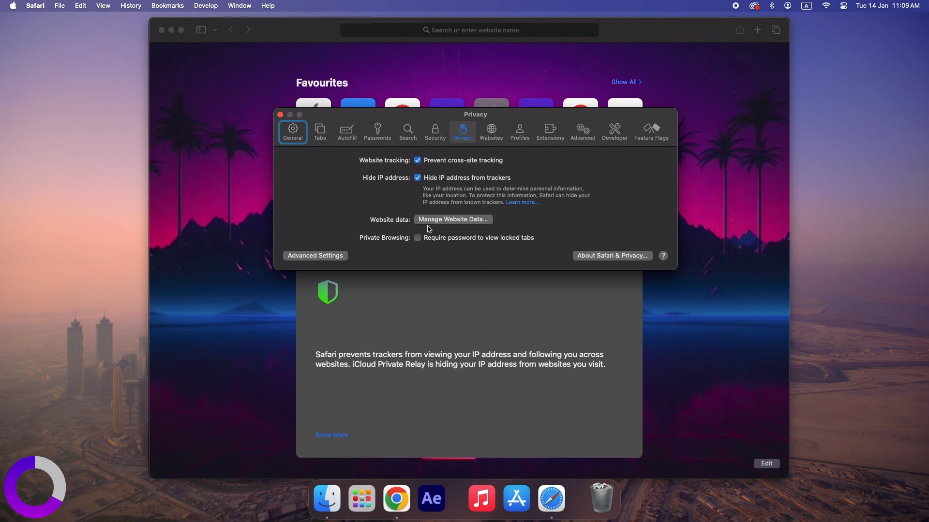
pyautogui.click(452, 219)
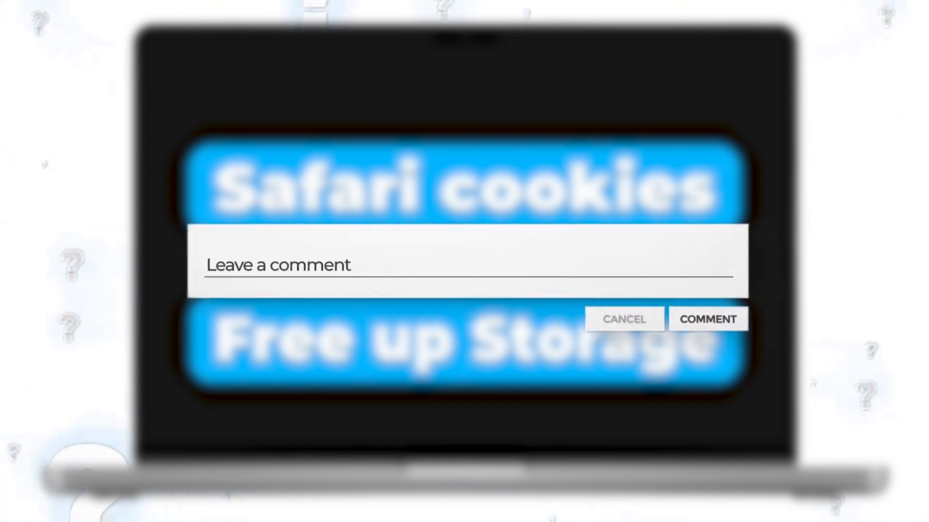
# - Close Safari after typing 'bellow !', leaving only the desktop and Dock
pyautogui.write('bellow !')
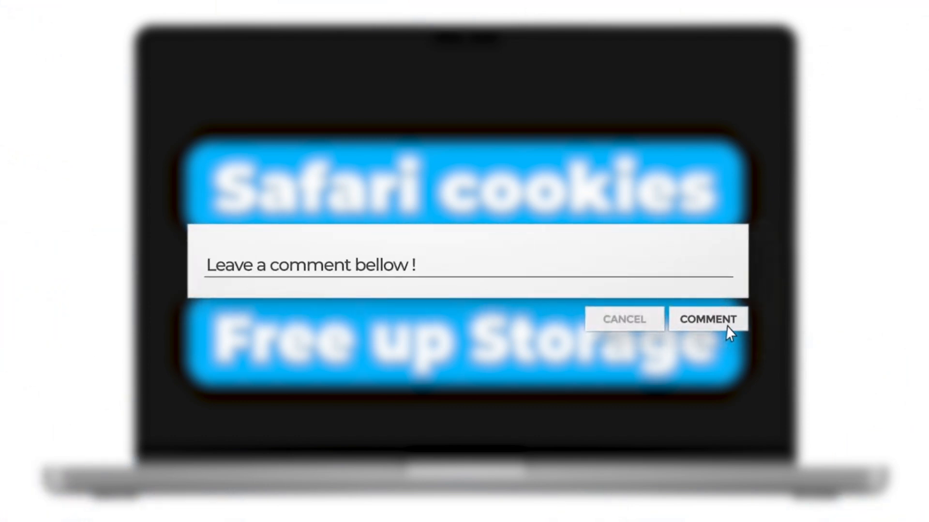
pyautogui.click(707, 319)
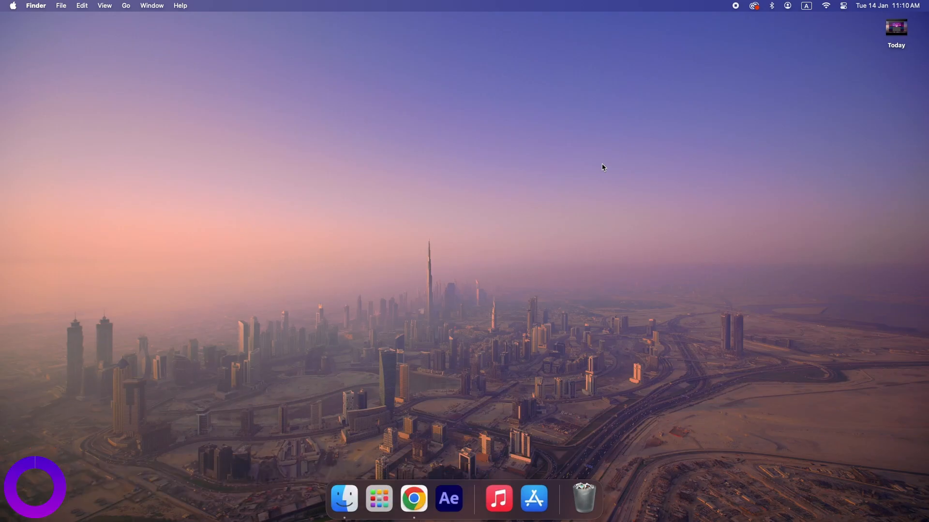
pyautogui.moveTo(416, 480)
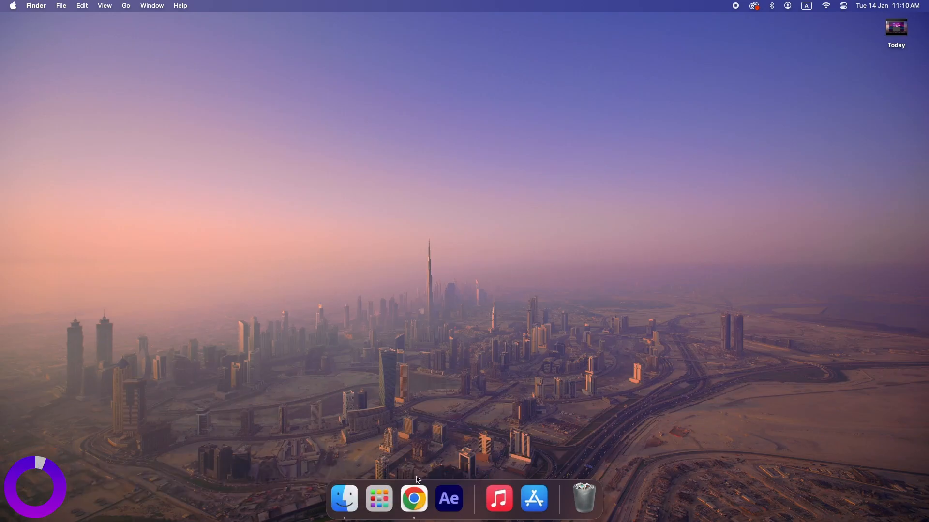
# - Delete Chrome's last-hour history, cookies and cached files from Privacy and security
pyautogui.click(414, 498)
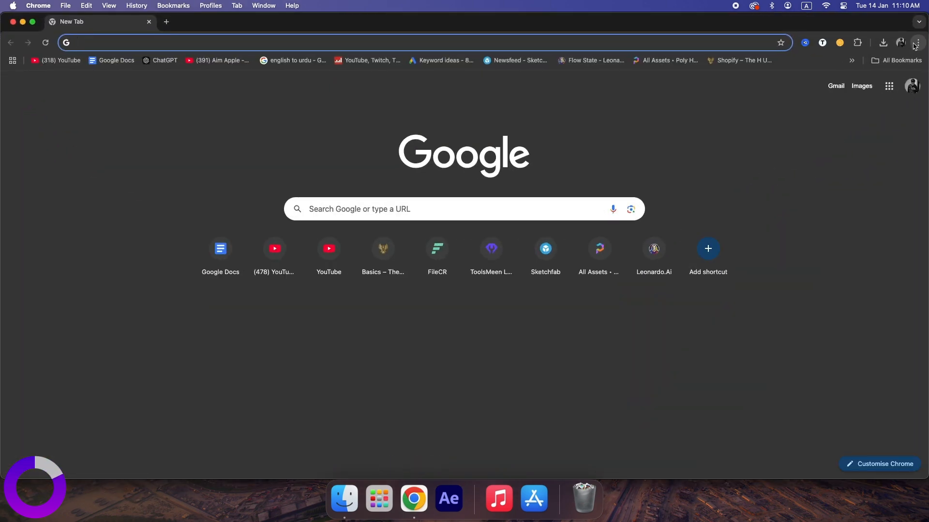
pyautogui.click(917, 42)
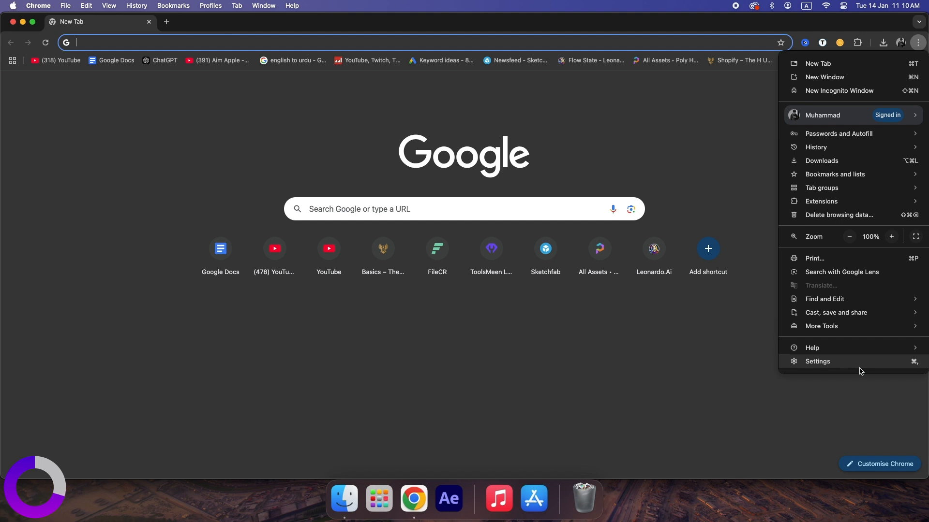
pyautogui.click(818, 361)
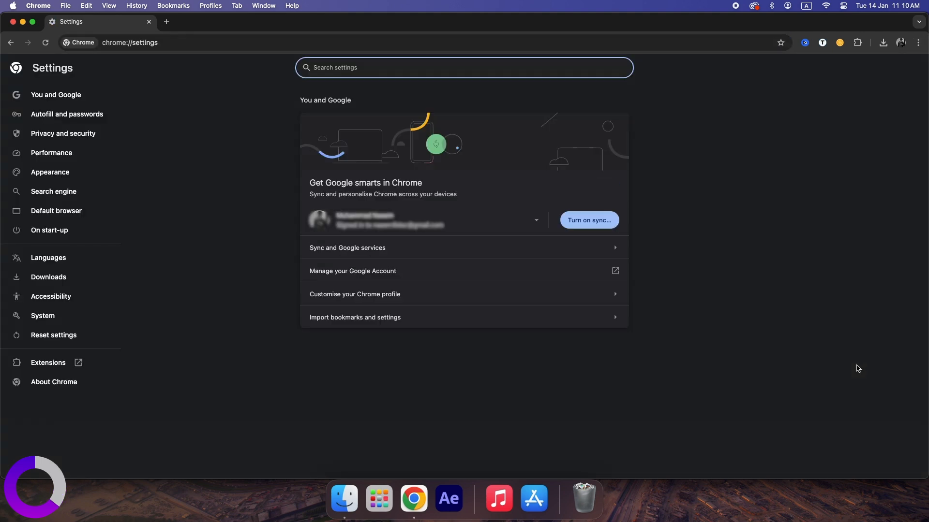
pyautogui.moveTo(63, 134)
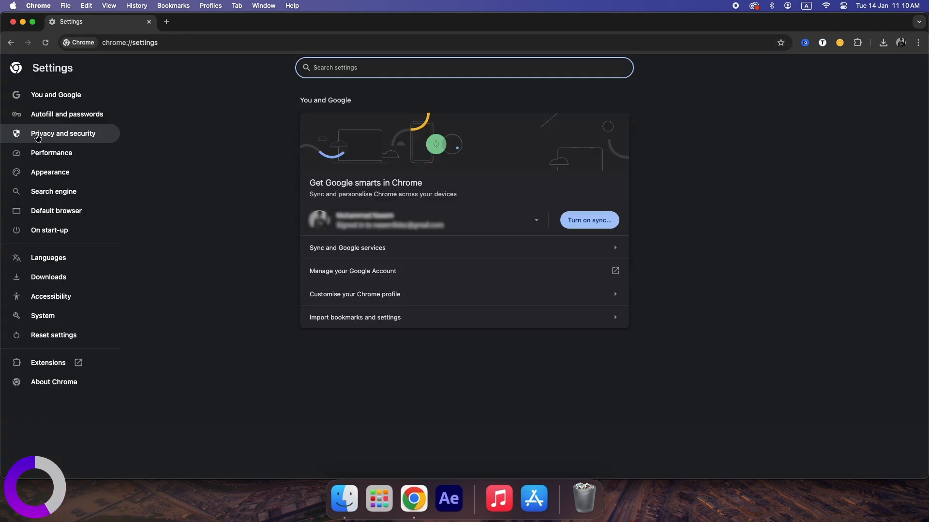
pyautogui.click(63, 133)
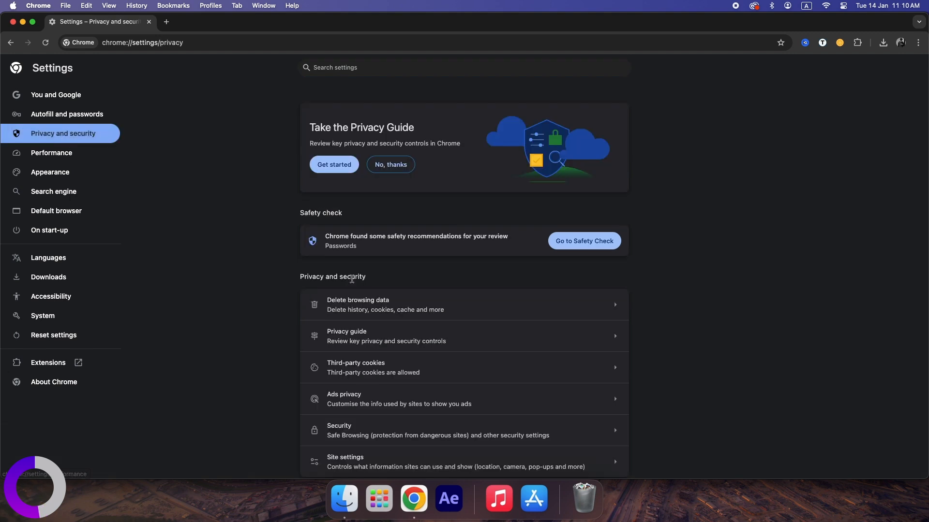
pyautogui.click(358, 304)
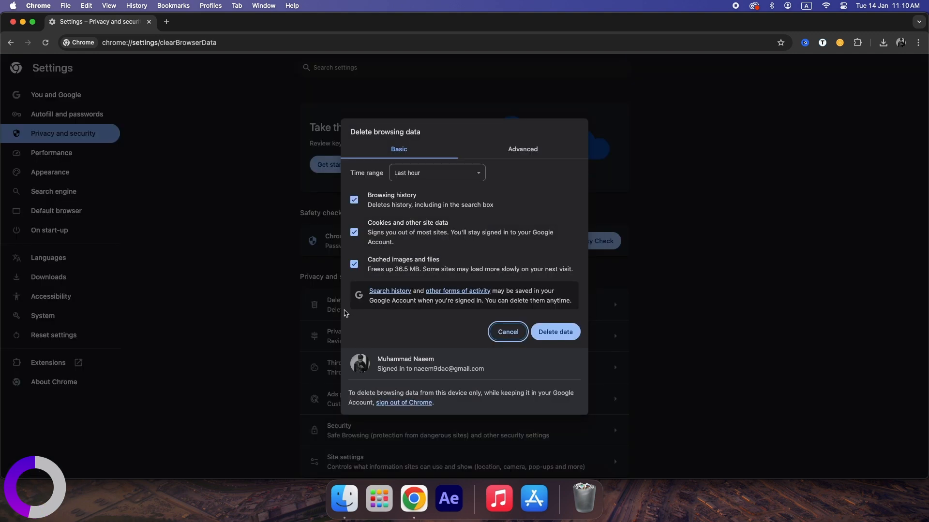
pyautogui.moveTo(351, 167)
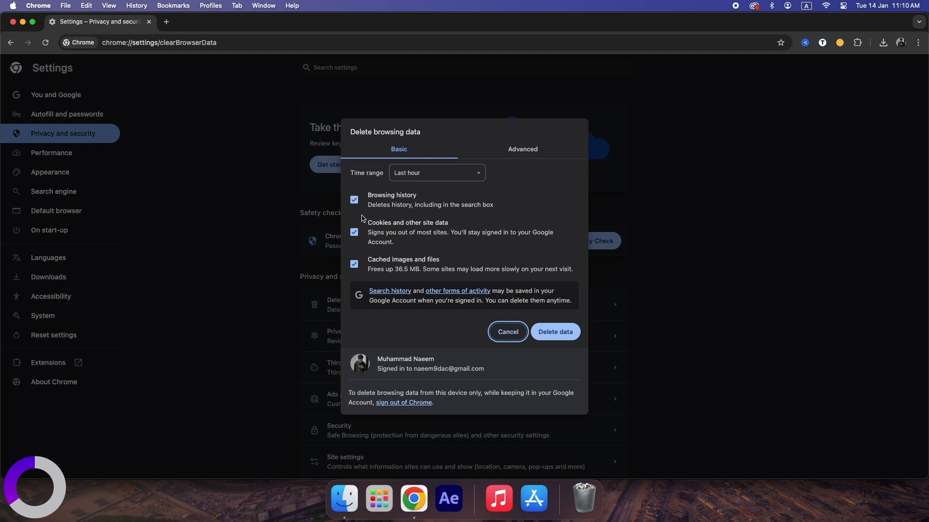
pyautogui.moveTo(414, 243)
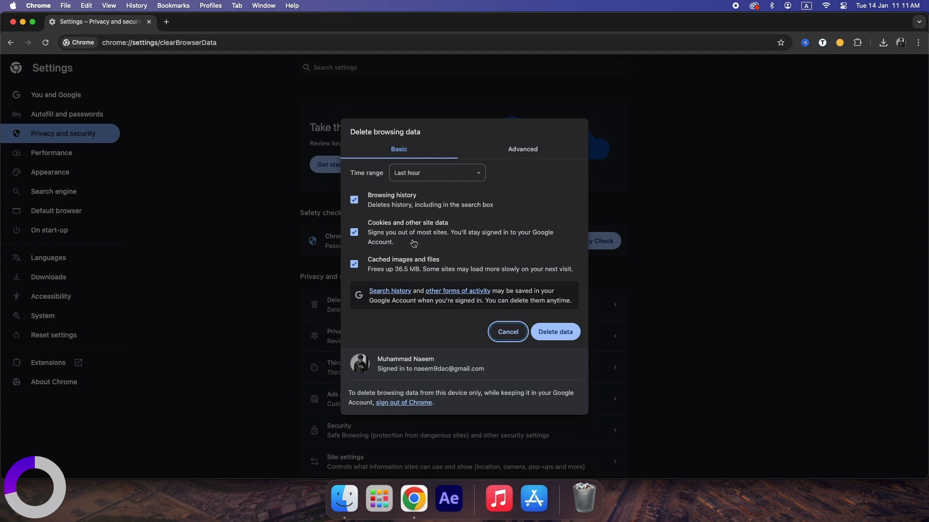
pyautogui.moveTo(432, 244)
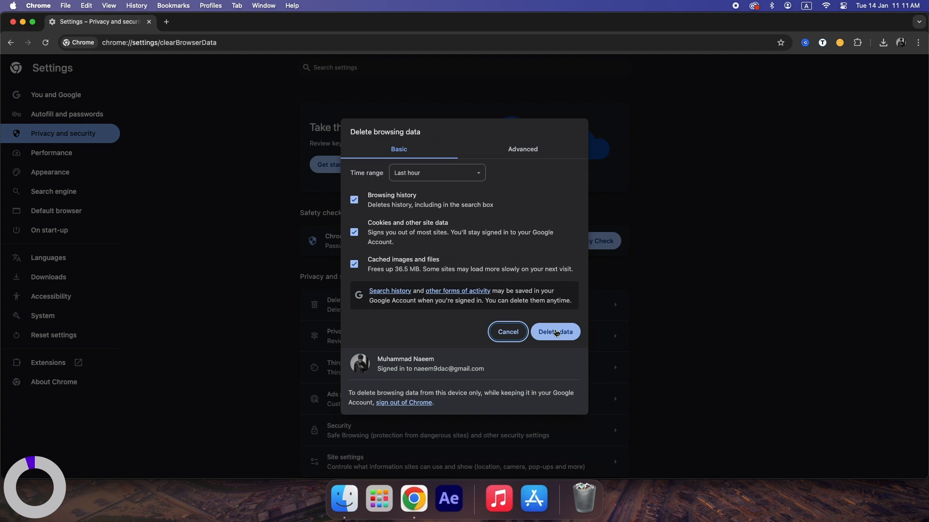
pyautogui.click(554, 332)
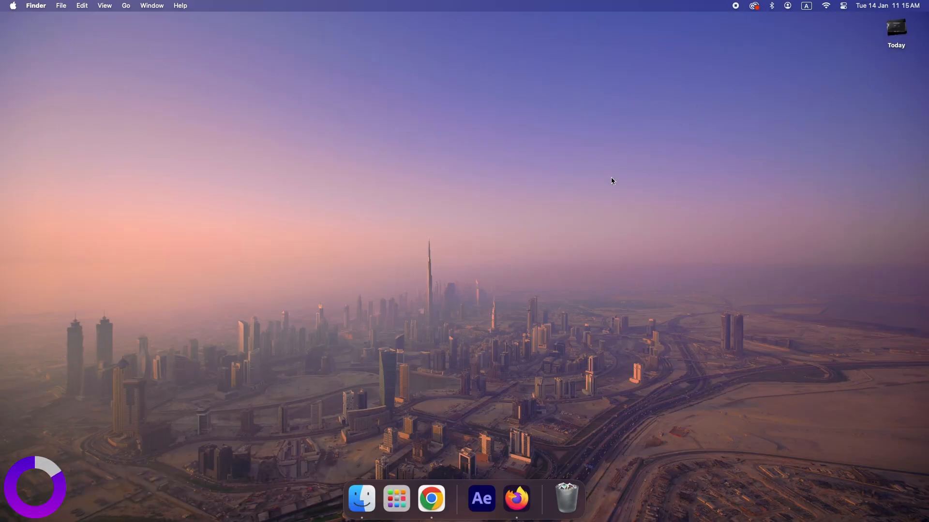
pyautogui.moveTo(516, 498)
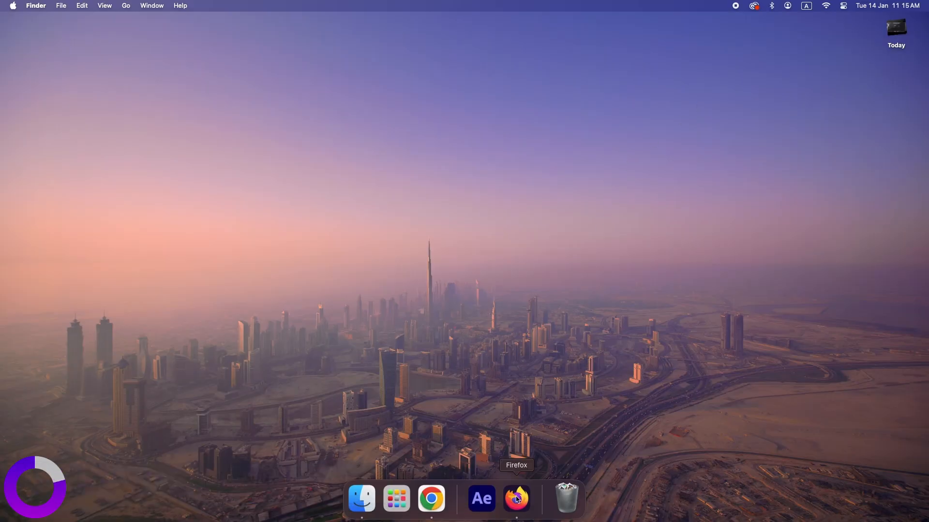
# - Enable 'Delete cookies and site data when Firefox is closed' in Privacy & Security
pyautogui.click(516, 498)
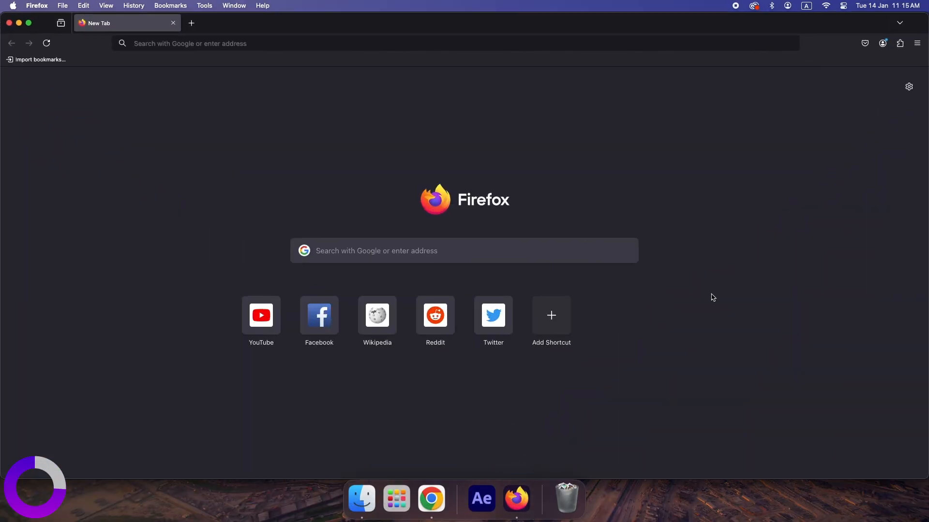
pyautogui.moveTo(917, 43)
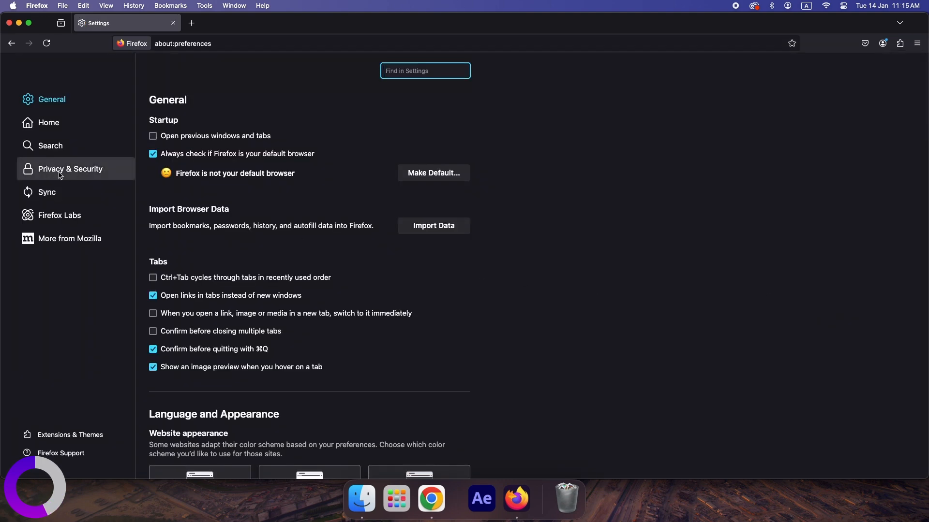
pyautogui.click(70, 169)
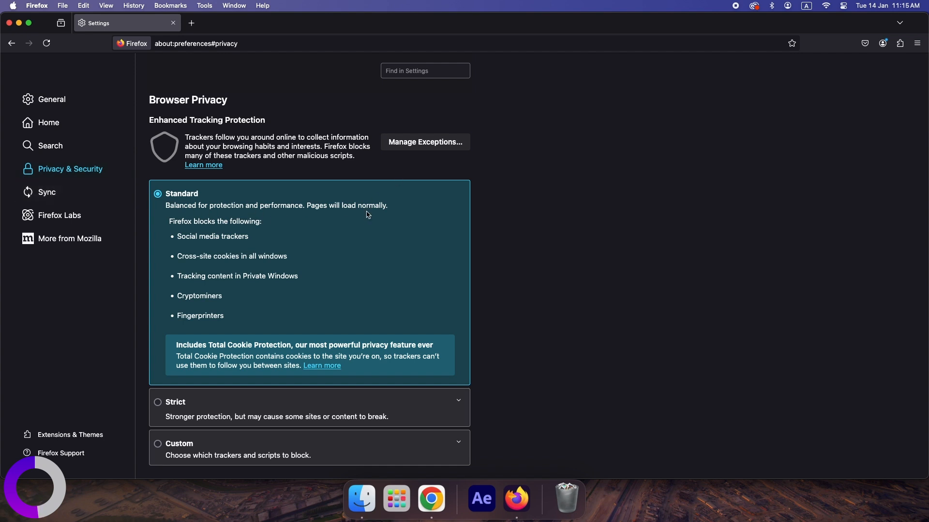
pyautogui.scroll(-3)
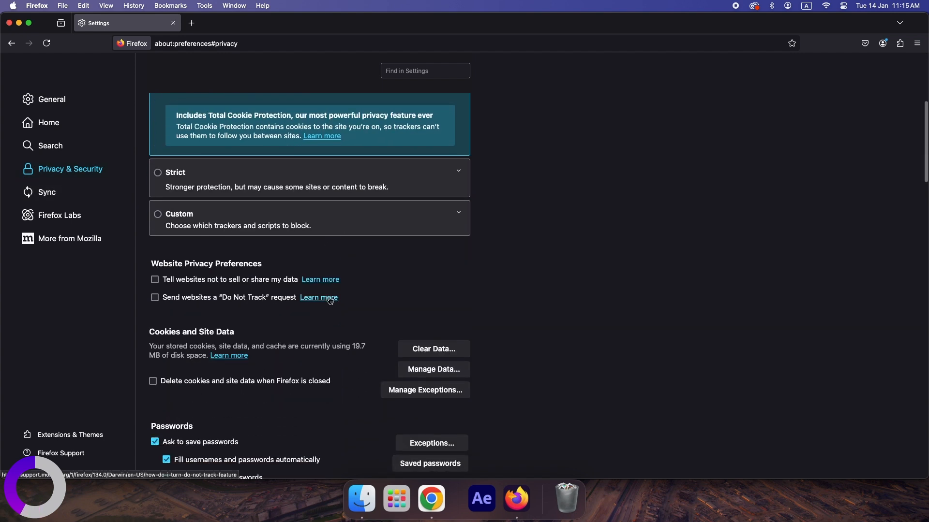
pyautogui.scroll(-3)
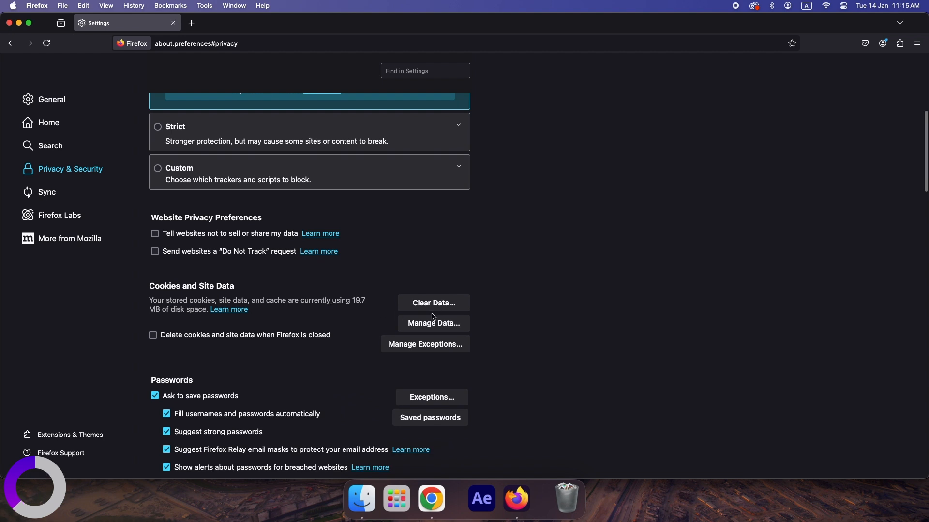
pyautogui.click(153, 335)
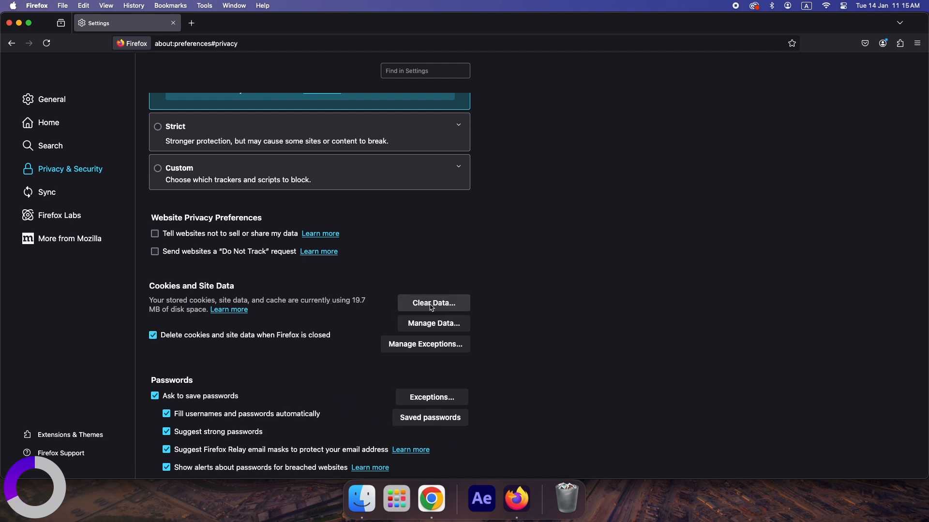
# - Clear Firefox's stored cookies and cached files with Clear Data
pyautogui.click(433, 303)
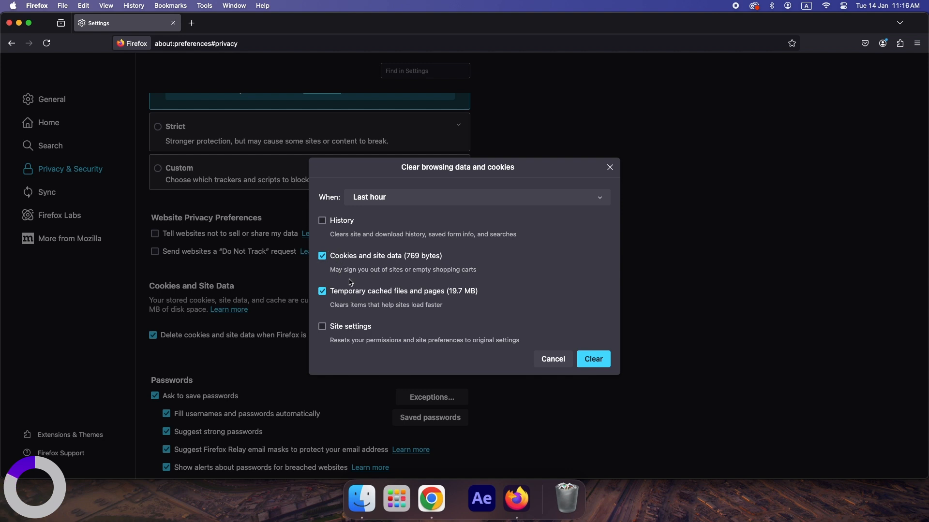
pyautogui.click(592, 359)
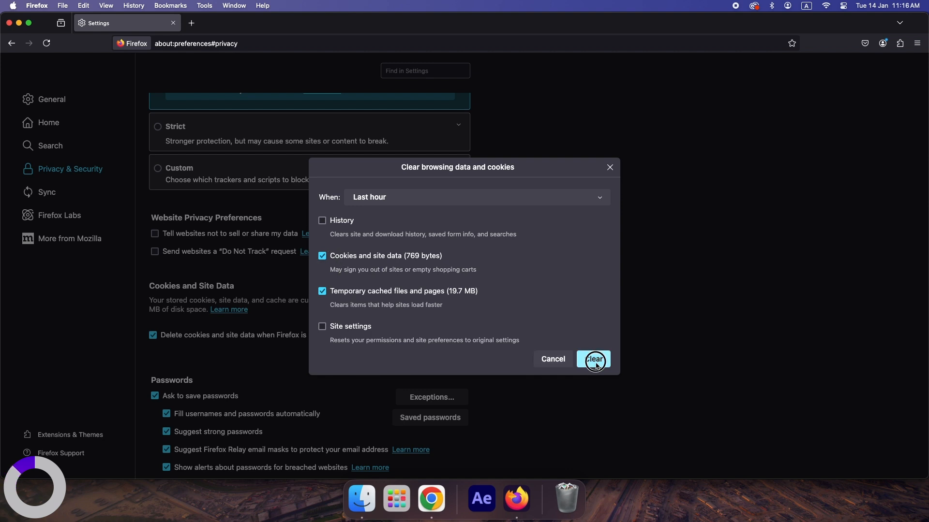
pyautogui.click(592, 359)
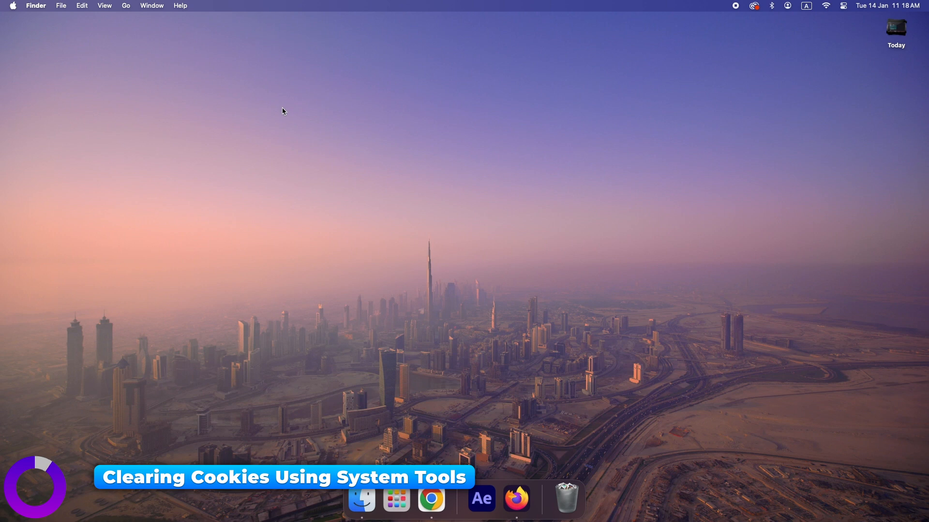
# - Use Go to Folder to reach Library Caches and right-click a cached item
pyautogui.click(362, 499)
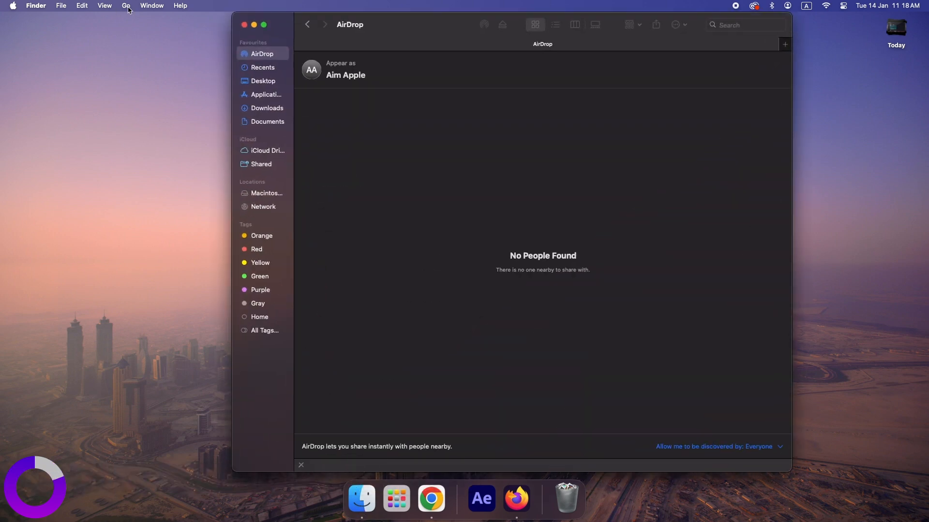
pyautogui.click(126, 6)
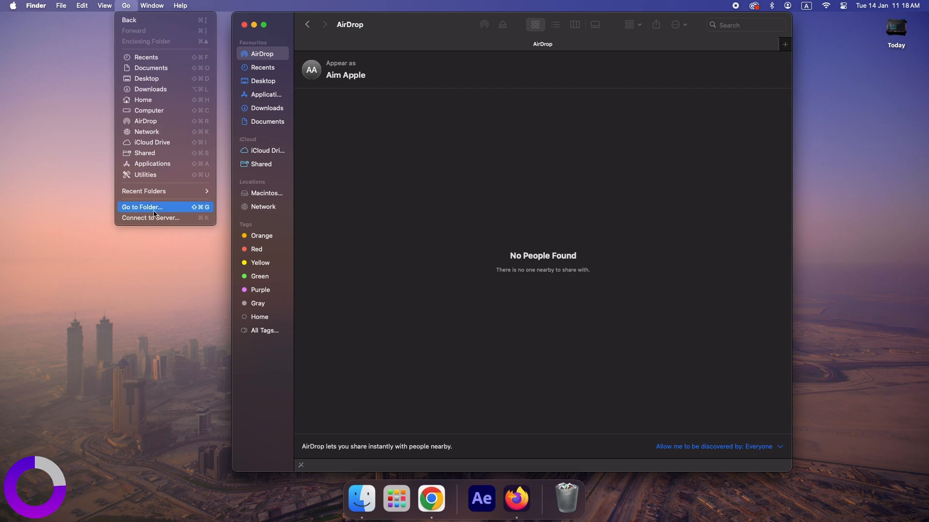
pyautogui.click(142, 207)
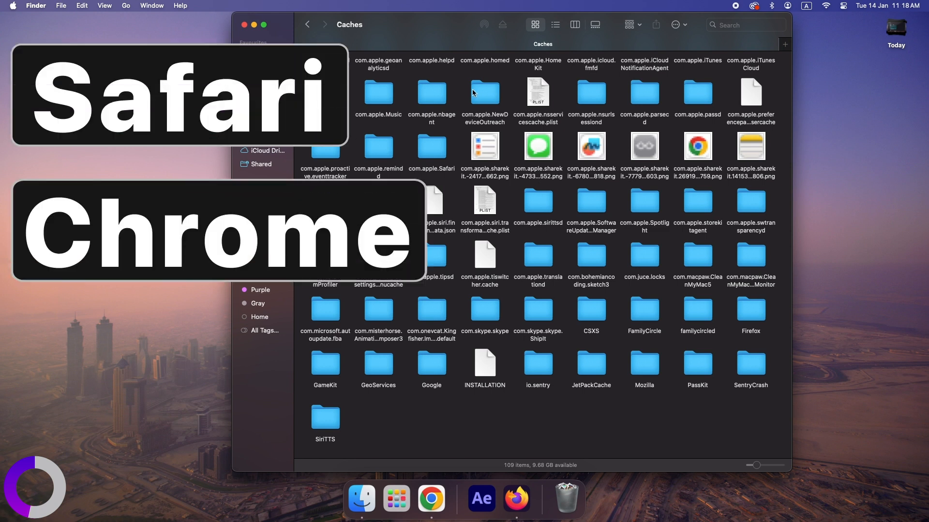
pyautogui.scroll(-3)
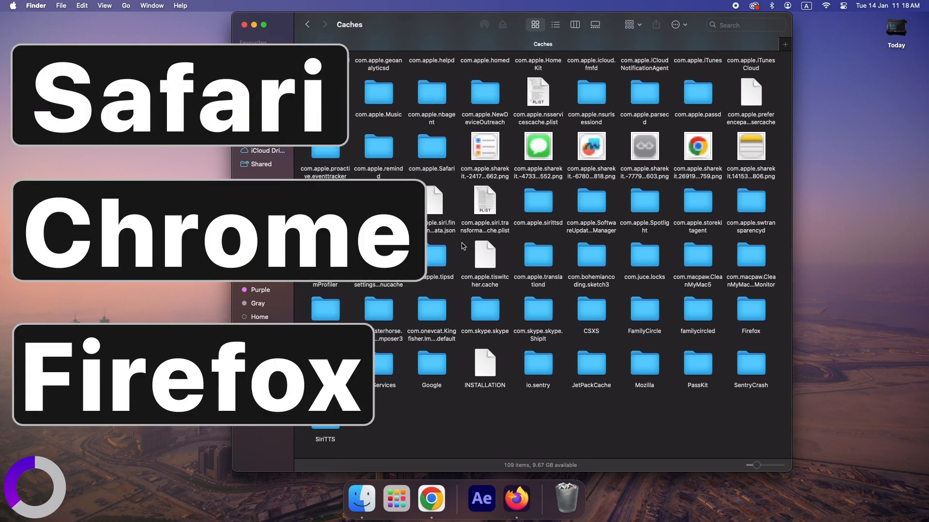
pyautogui.rightClick(537, 71)
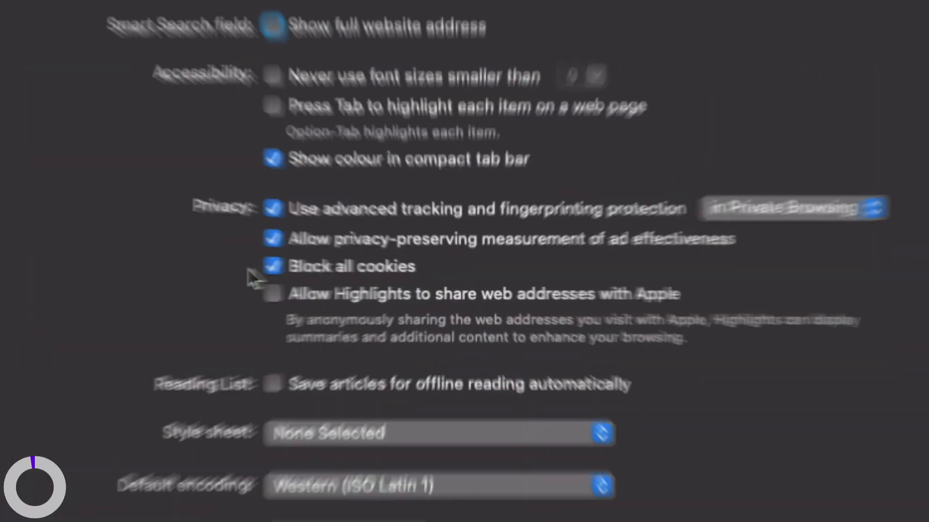
# - Tick 'Block all cookies' in Safari's Advanced settings
pyautogui.click(270, 266)
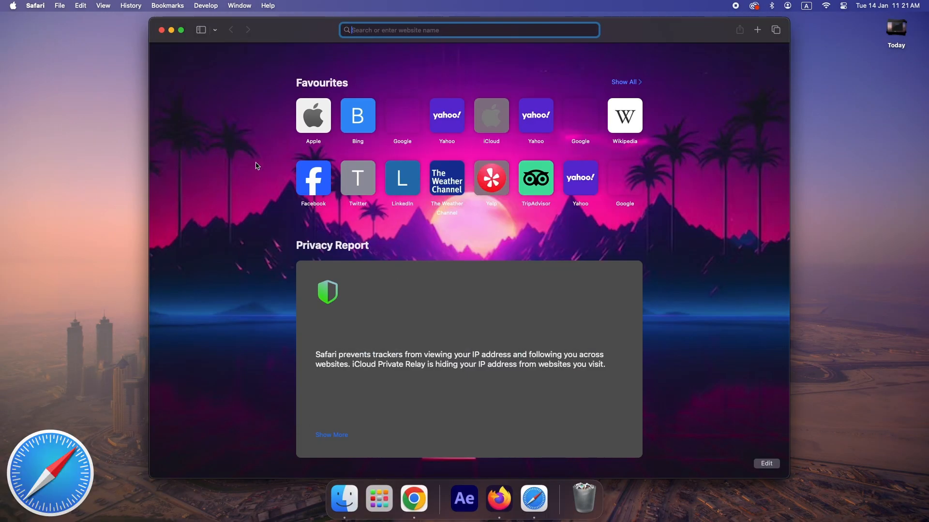
pyautogui.click(34, 6)
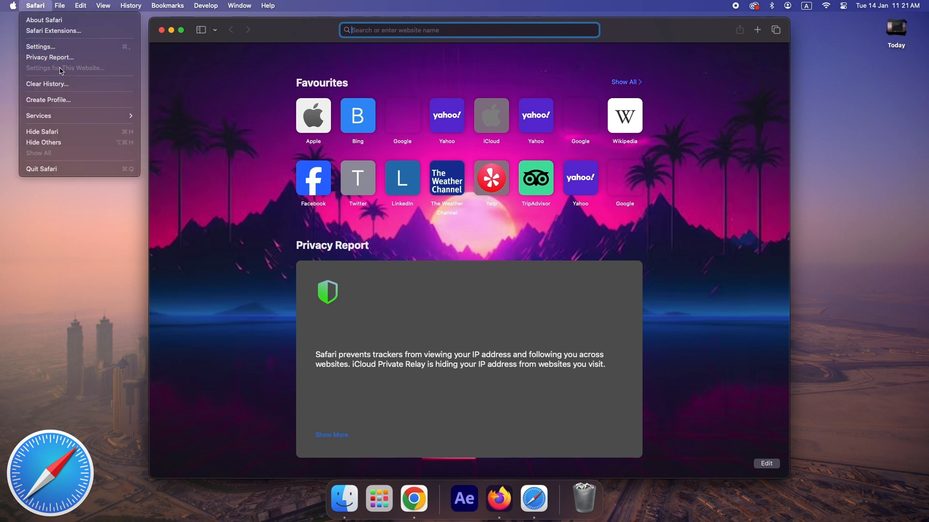
pyautogui.moveTo(56, 47)
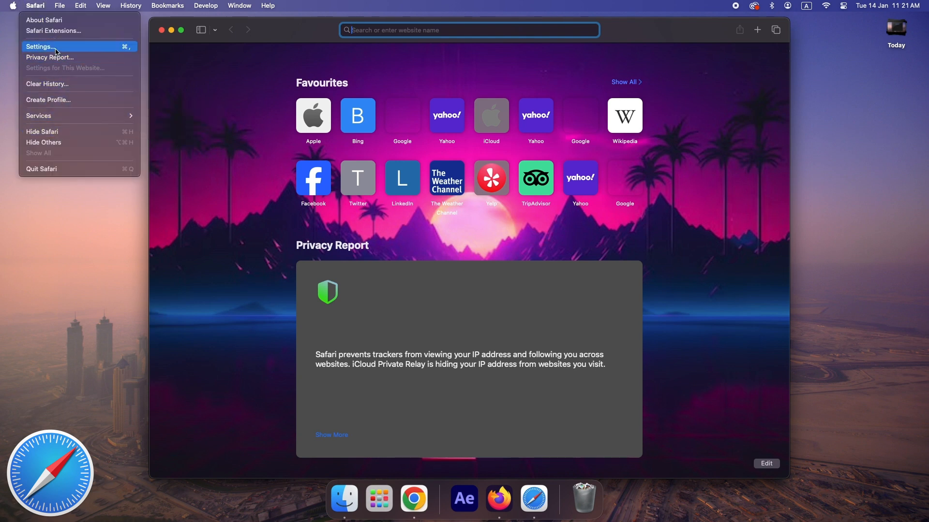
pyautogui.click(39, 47)
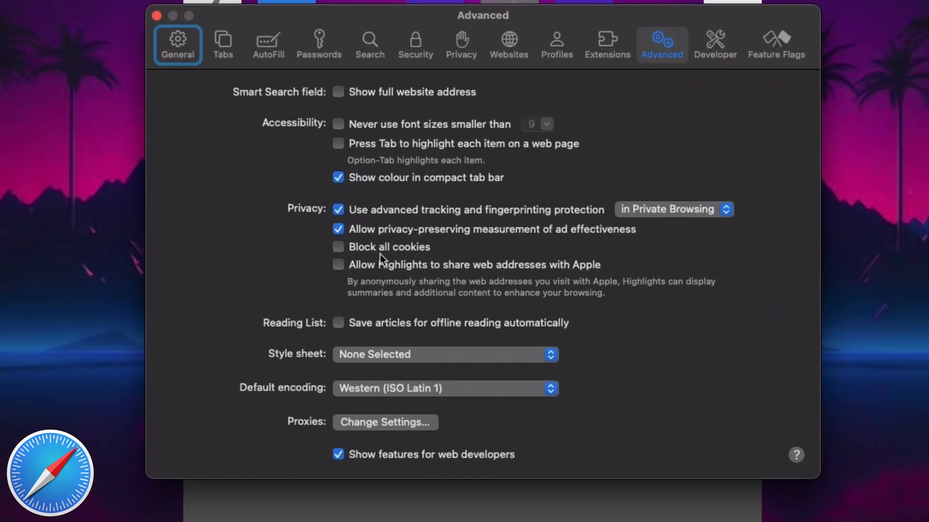
pyautogui.click(338, 247)
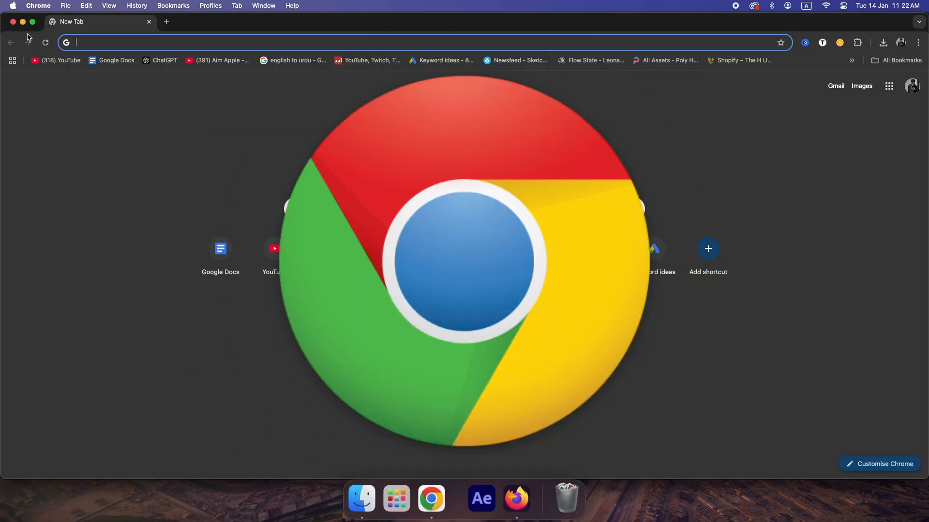
# - Select 'Block third-party cookies' in Chrome's settings
pyautogui.click(918, 42)
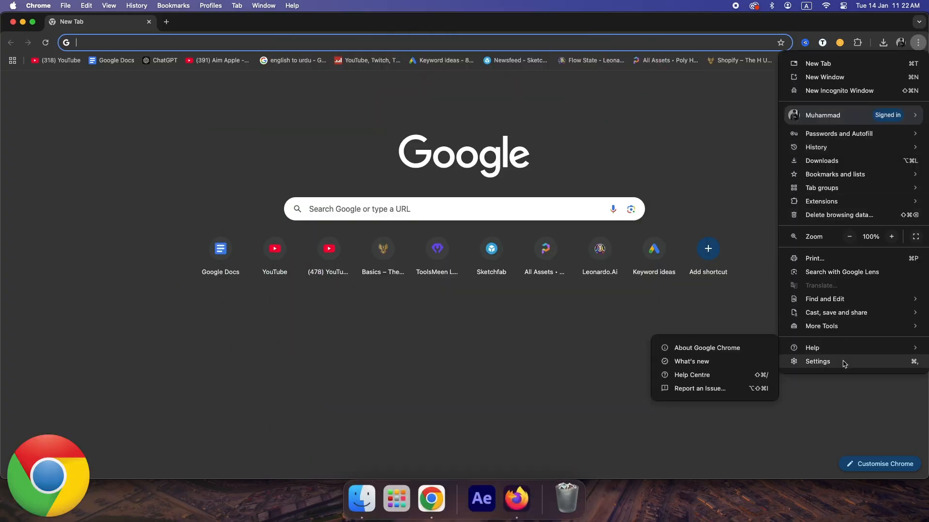
pyautogui.click(817, 361)
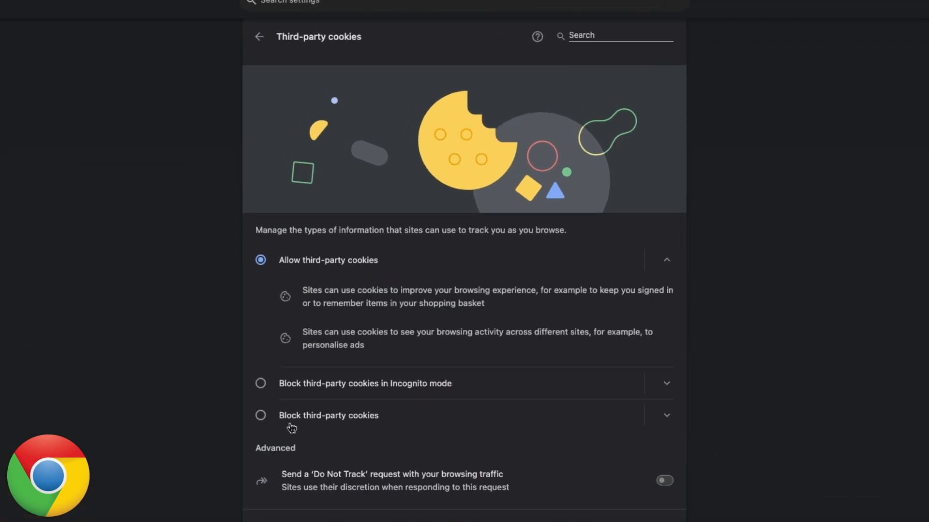
pyautogui.click(260, 415)
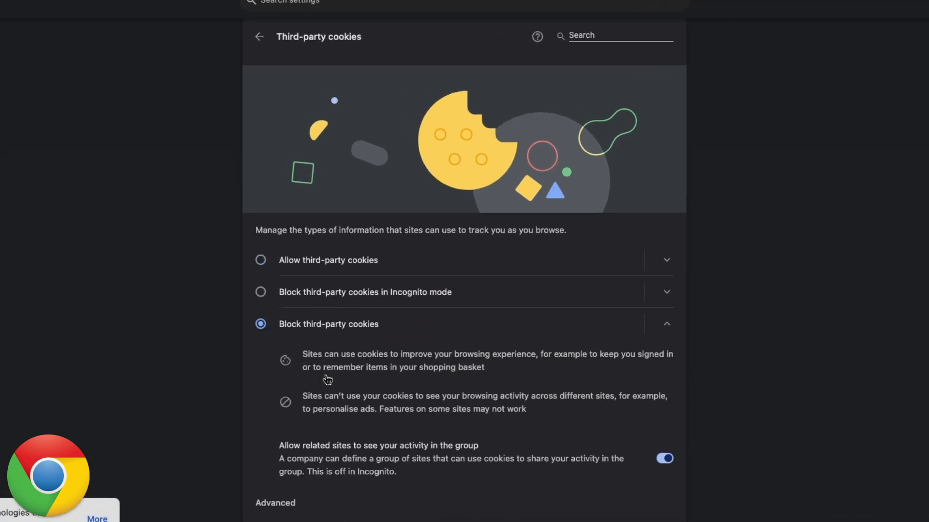
pyautogui.moveTo(410, 434)
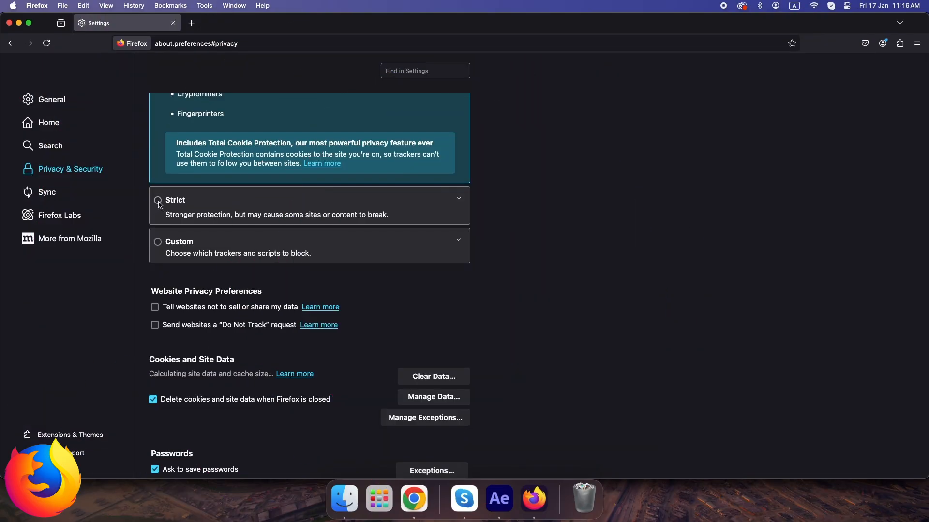
# - Set Firefox's Enhanced Tracking Protection to Strict
pyautogui.click(158, 200)
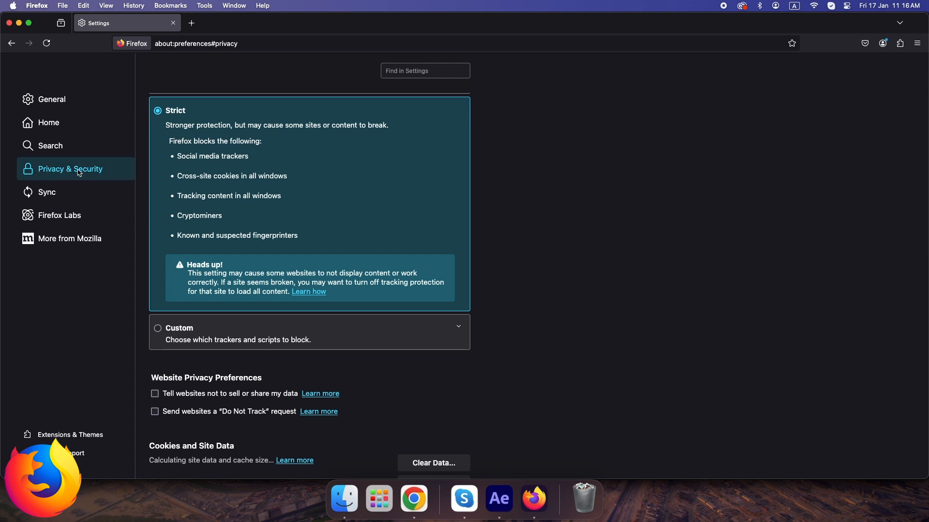
pyautogui.moveTo(184, 206)
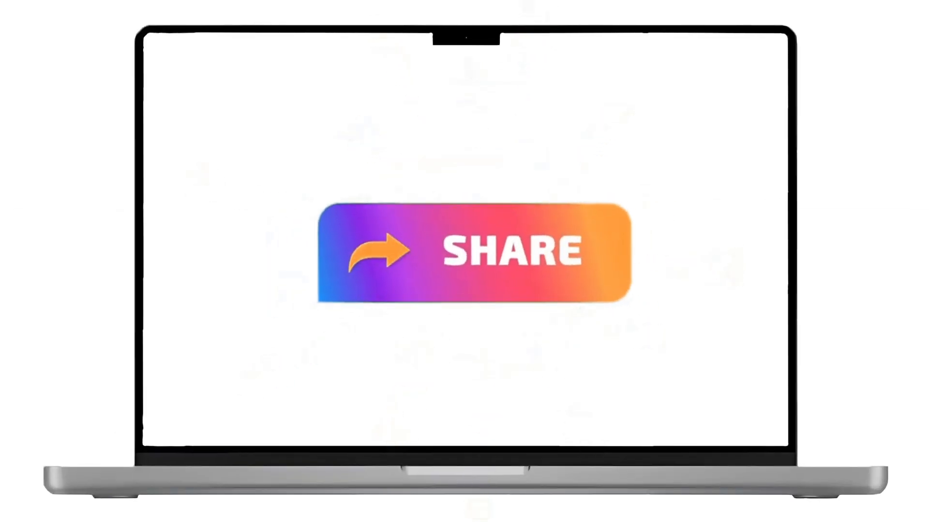
pyautogui.click(464, 251)
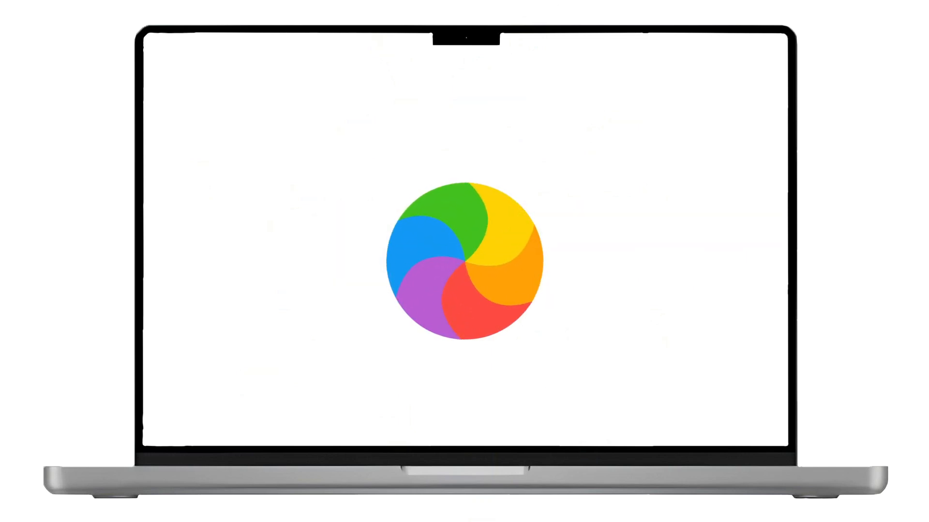